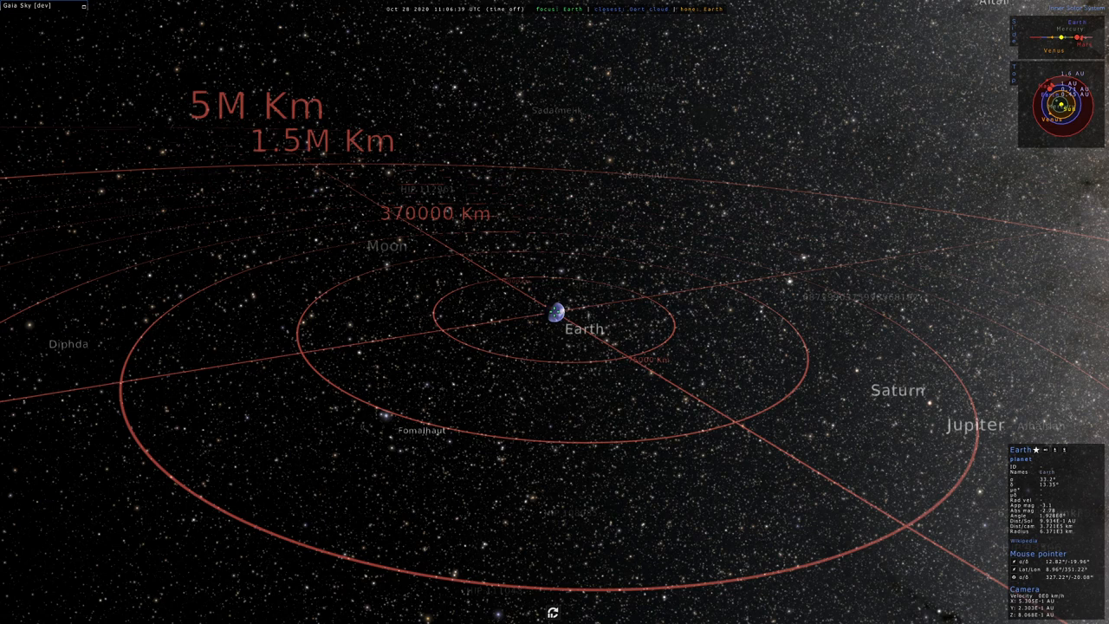
pyautogui.moveTo(367, 395)
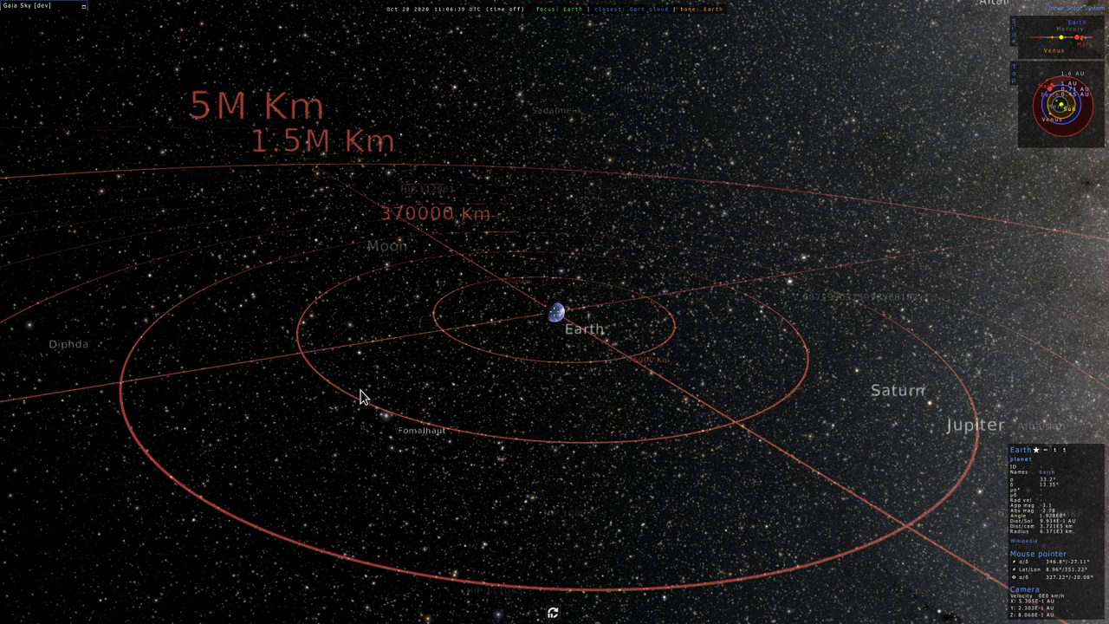
pyautogui.moveTo(384, 398)
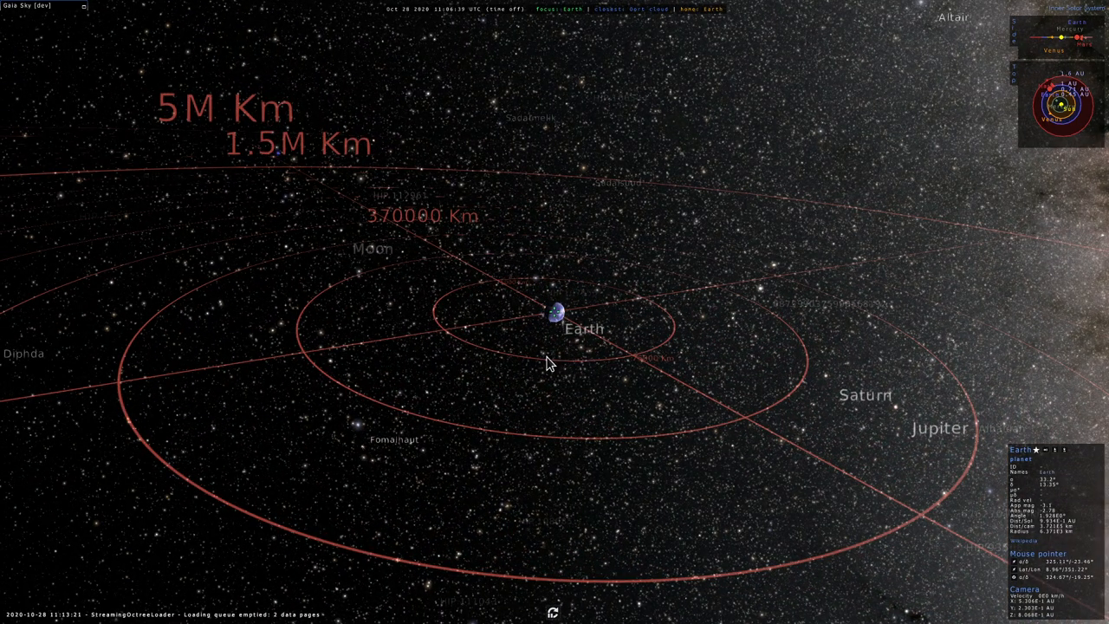
# Orbit around Earth and its focus-centred grid and zoom to view it from other angles
pyautogui.moveTo(546, 364); pyautogui.dragTo(373, 402)
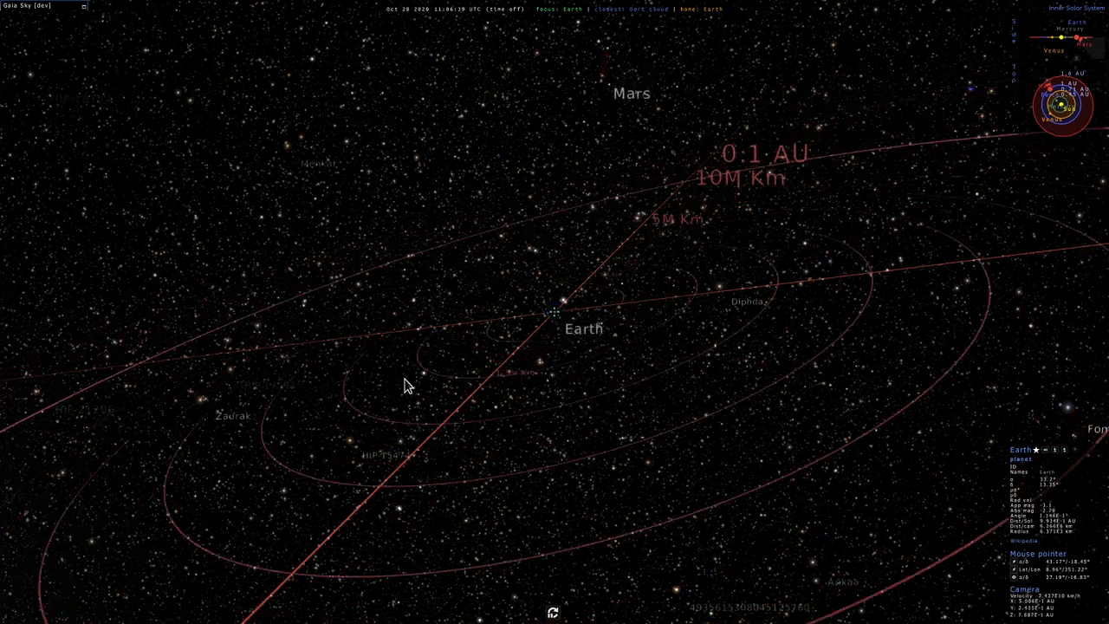
pyautogui.scroll(-3)
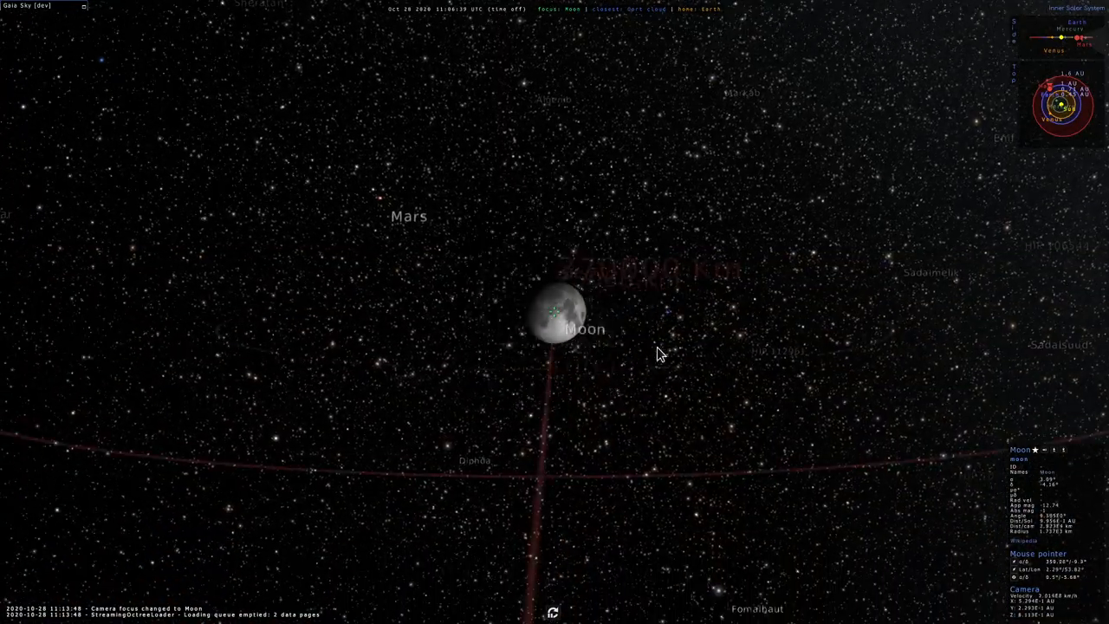
pyautogui.scroll(-3)
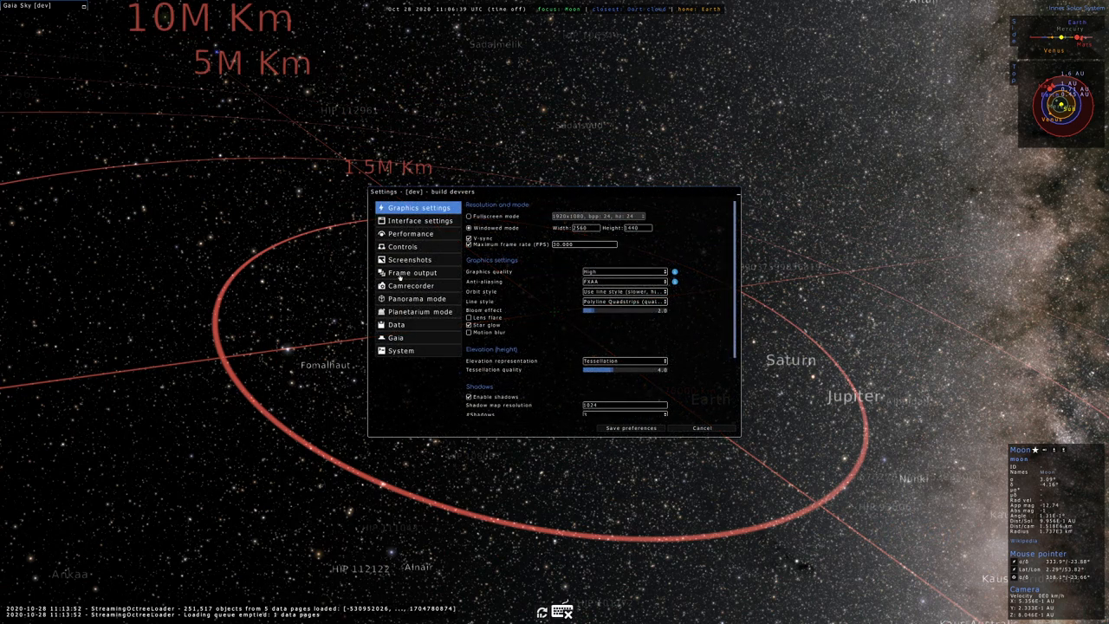
# In Interface settings, set the recursive grid Origin to Reference system
pyautogui.click(419, 220)
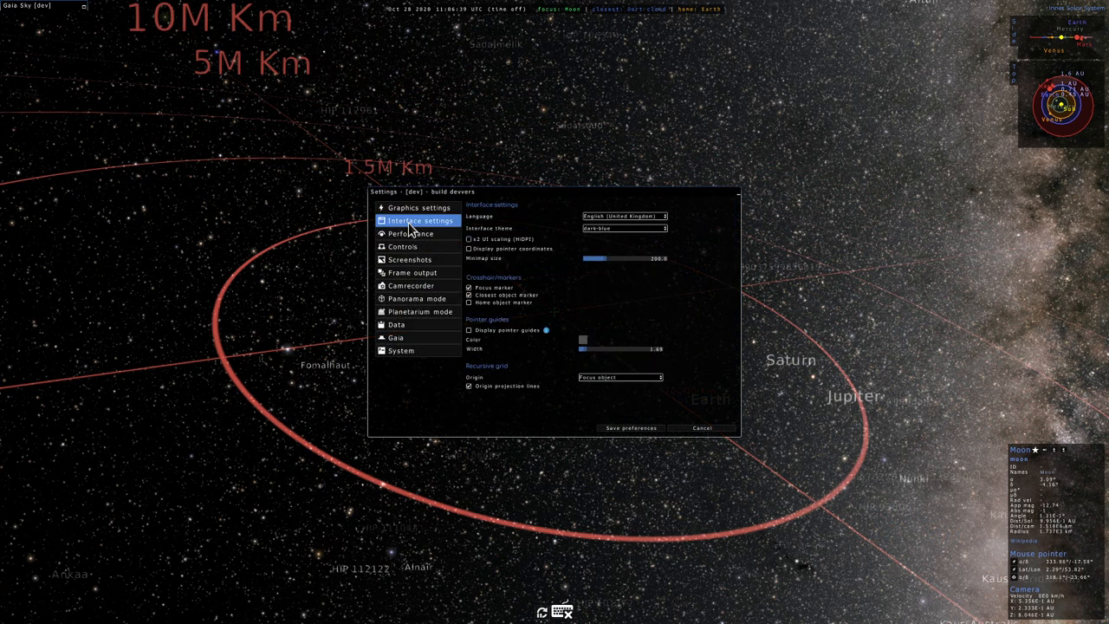
pyautogui.click(620, 378)
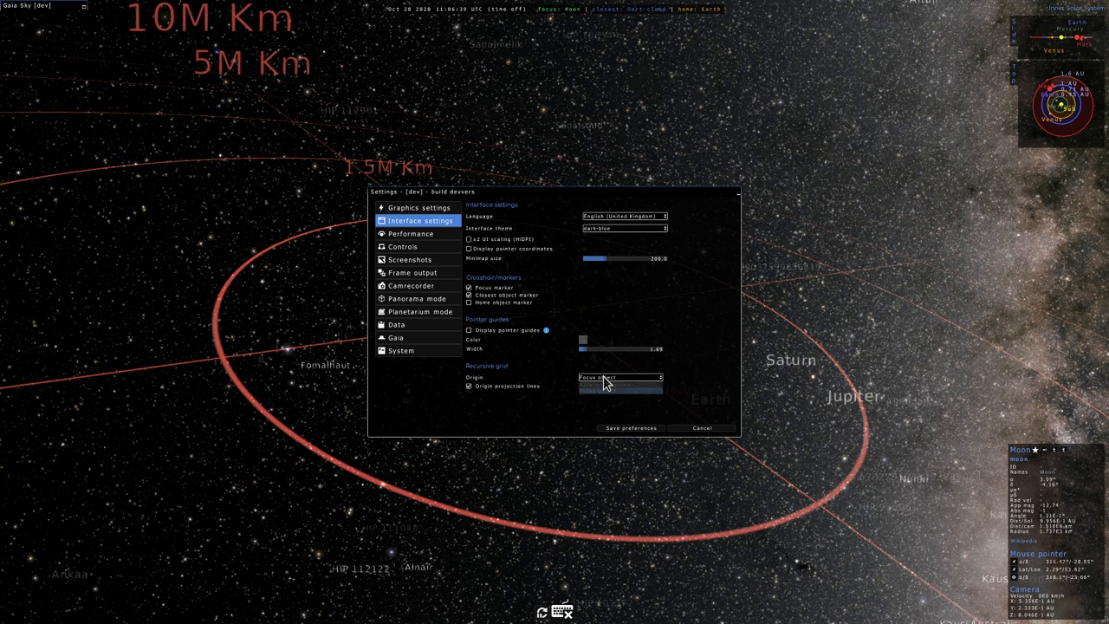
pyautogui.click(620, 378)
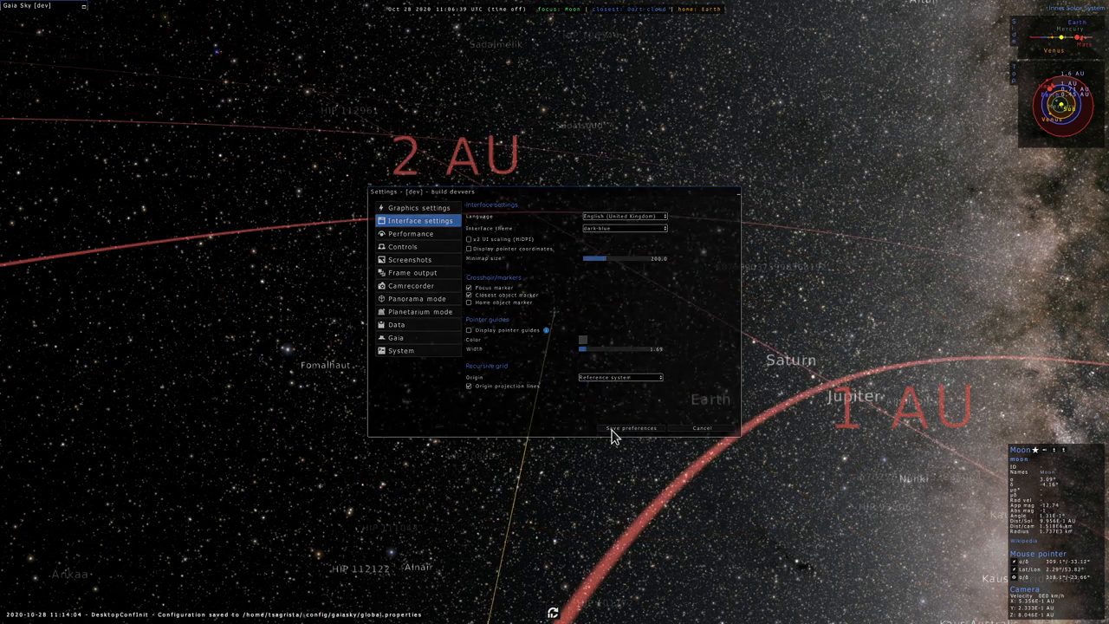
# Save preferences so Earth shows projection lines onto the 1 AU and 2 AU origin-centred rings
pyautogui.click(631, 426)
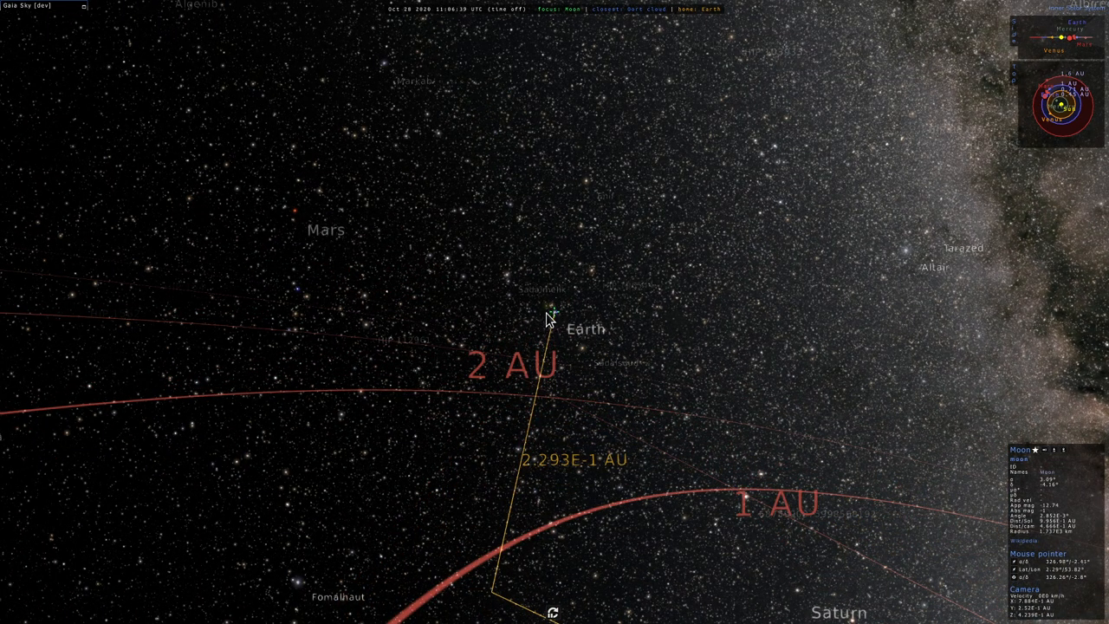
pyautogui.moveTo(524, 573)
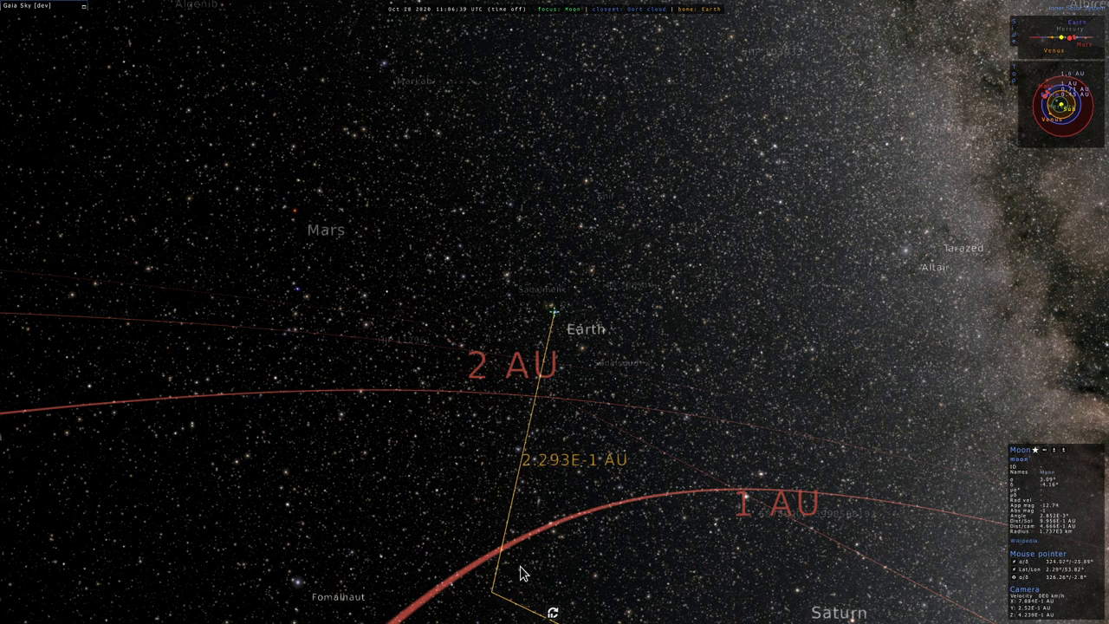
pyautogui.moveTo(582, 423)
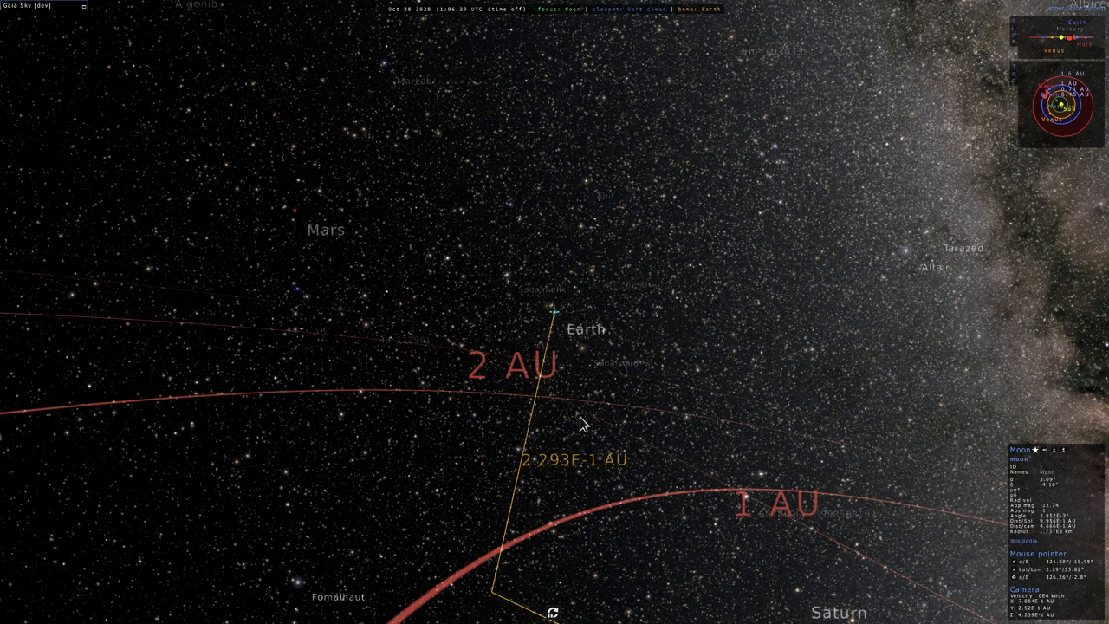